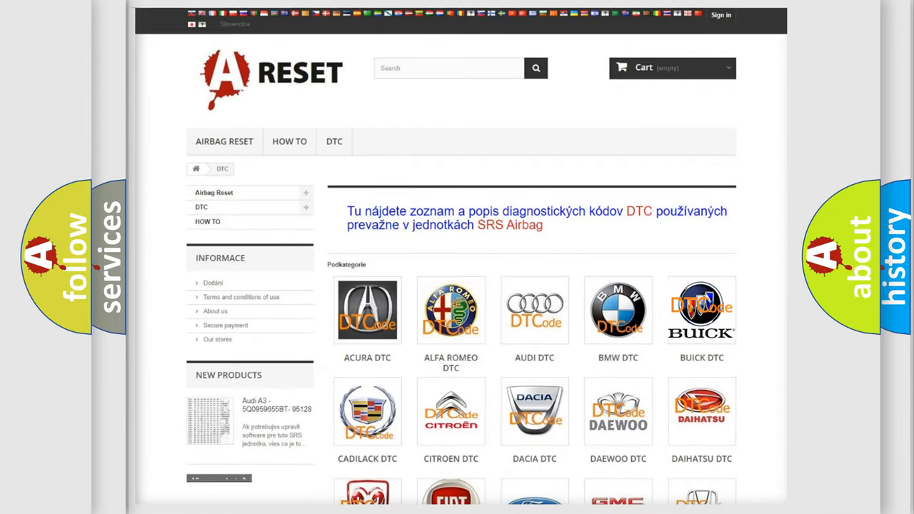
Step: Browse the Buick DTC subcategory's airbag code list from B0002 through B101E
click(701, 310)
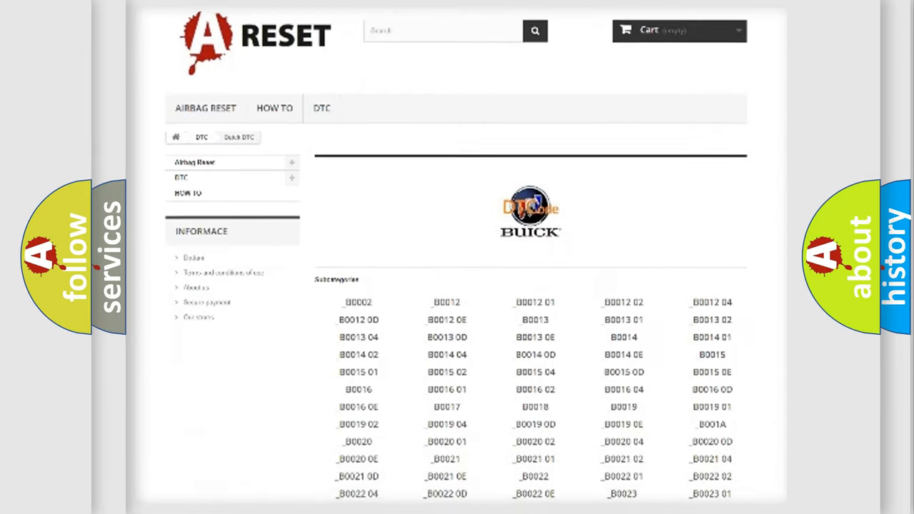
scroll(down, 3)
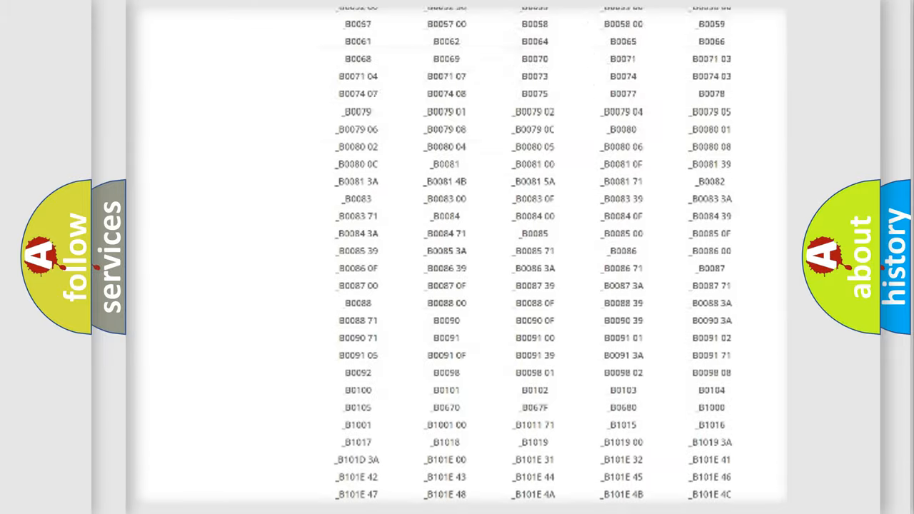